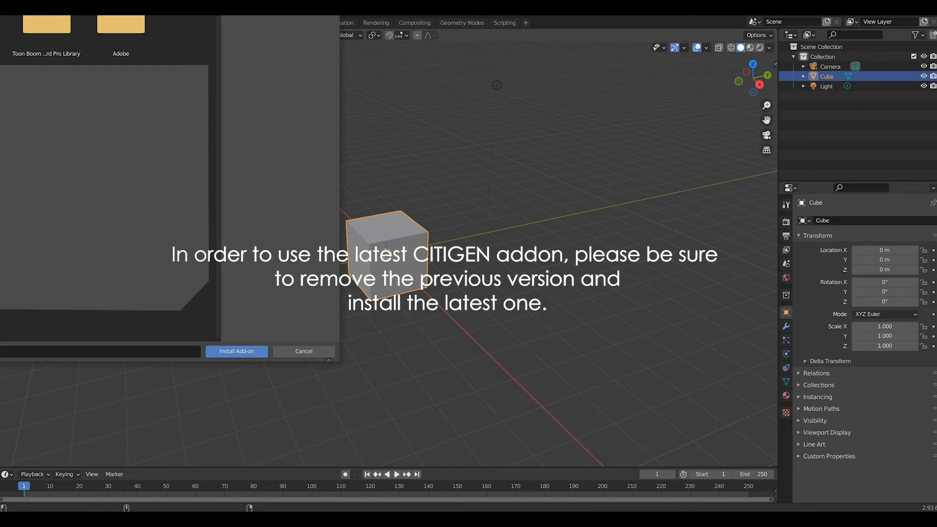
- Install the Citigen (v.1.6).zip add-on file in place of the older version
click(120, 28)
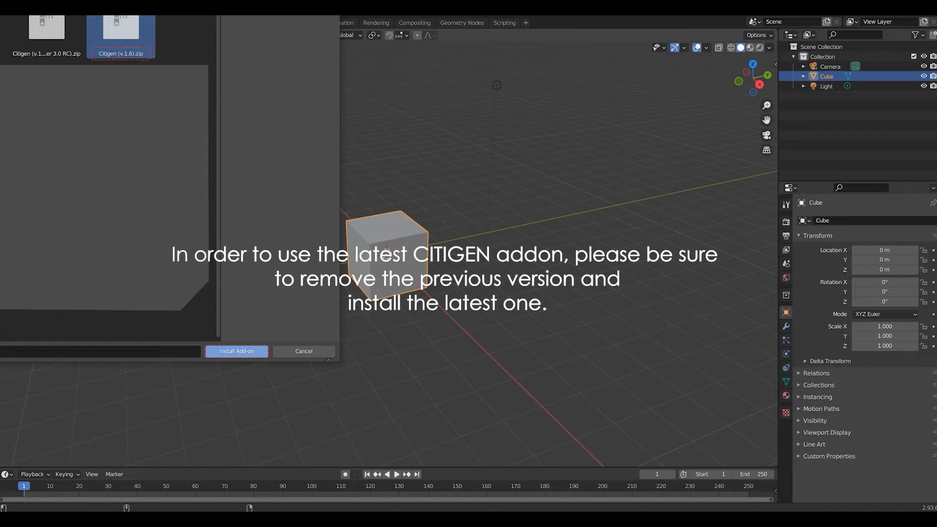
click(236, 352)
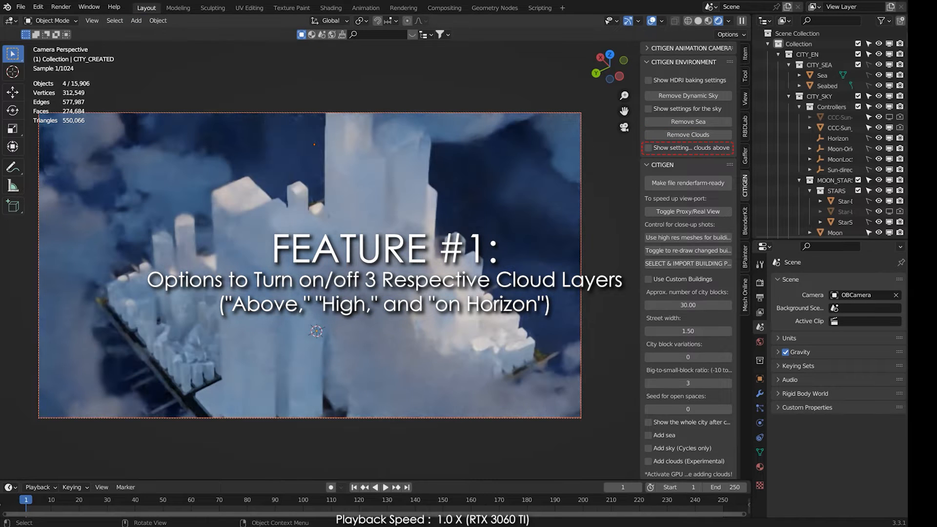
- Reveal the cloud settings and switch the high and other cloud layers off over the city
click(648, 148)
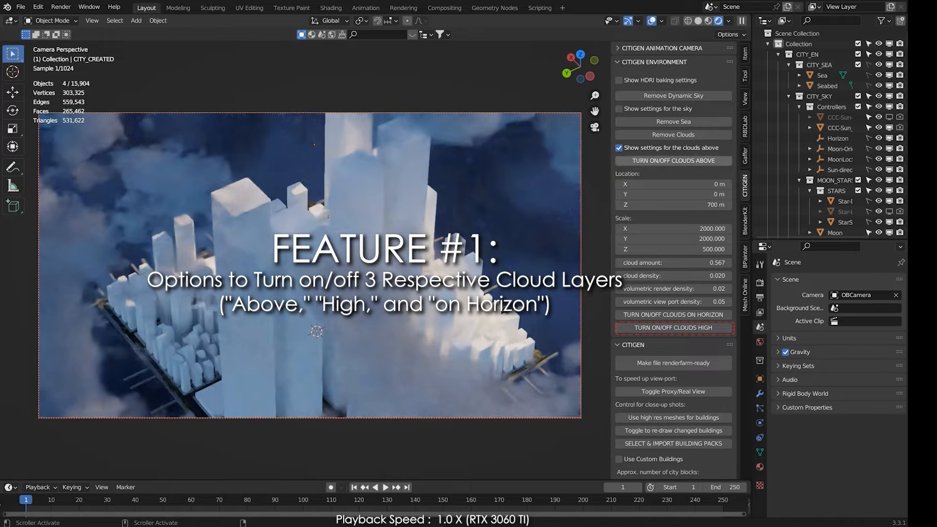
click(673, 329)
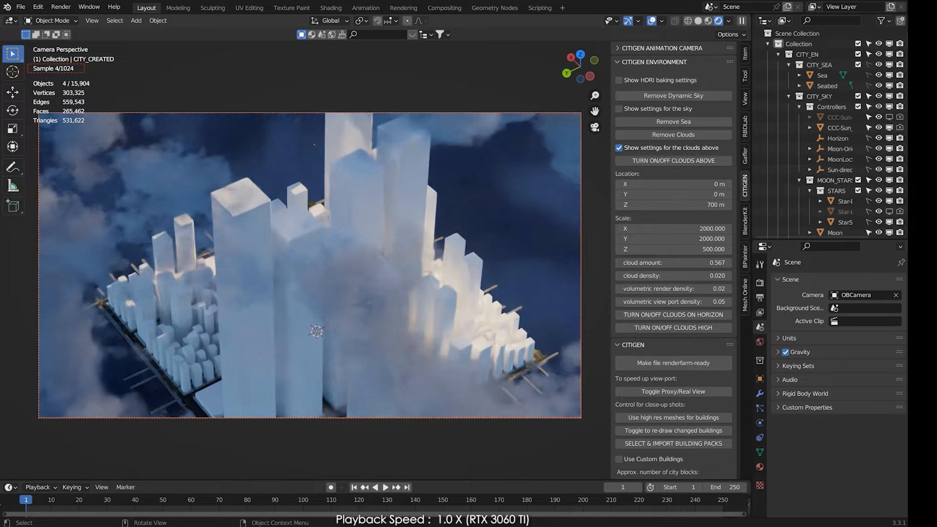
click(672, 134)
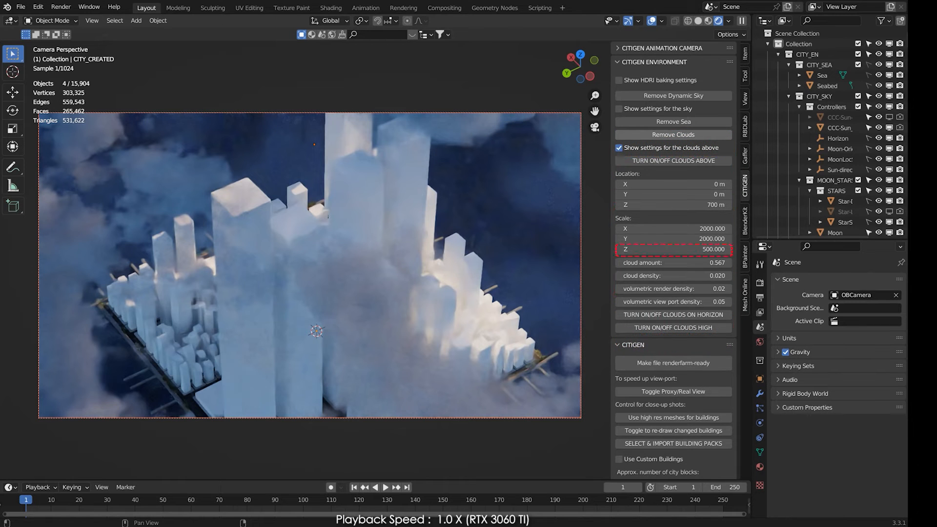
click(672, 135)
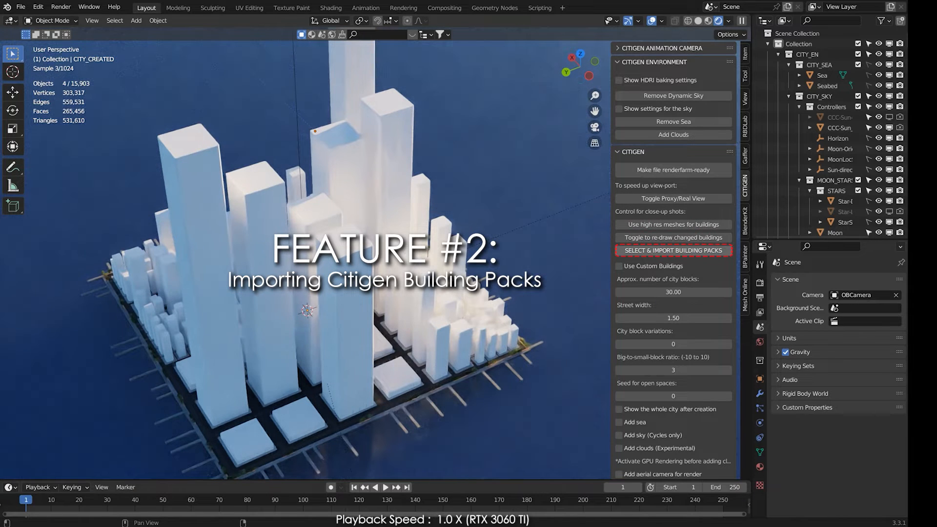
mouse_move(672, 251)
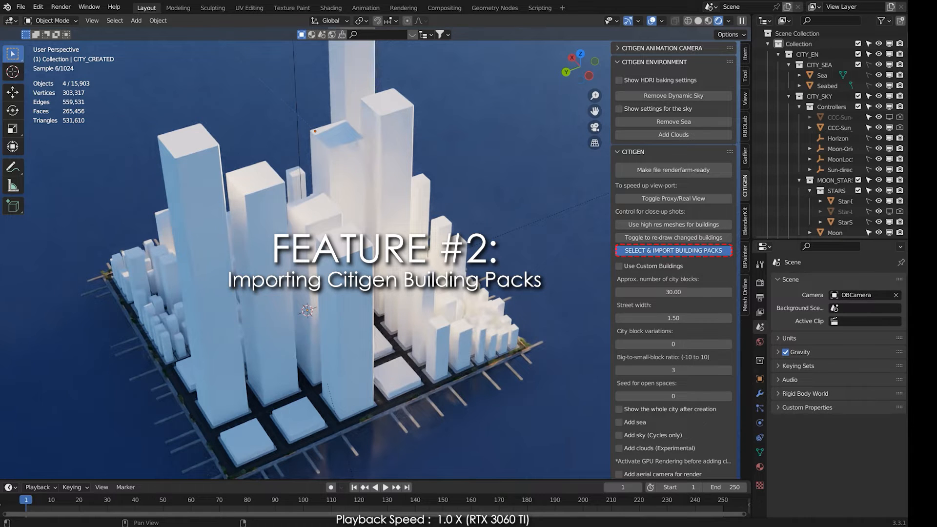
- Import CitigenBuildingPack_01.blend with 'Replace Original Citigen Buildings' left enabled
click(673, 250)
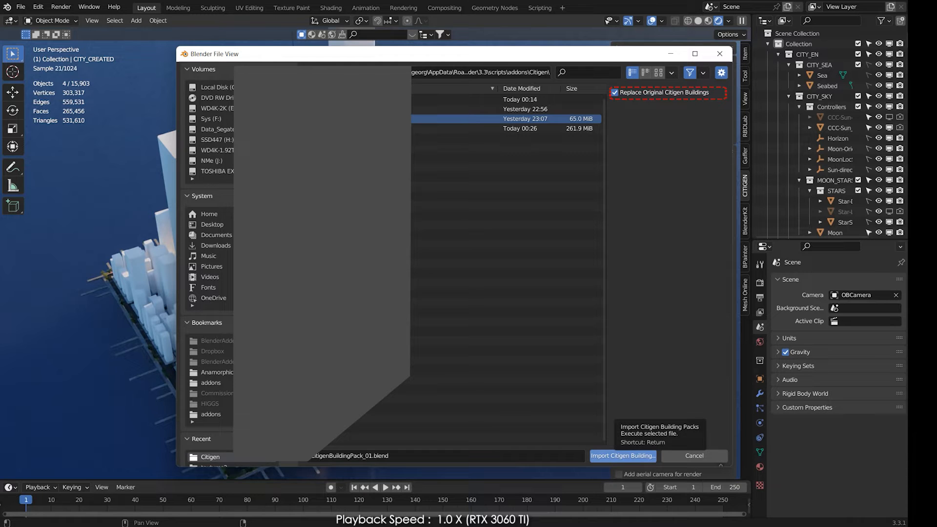
click(615, 92)
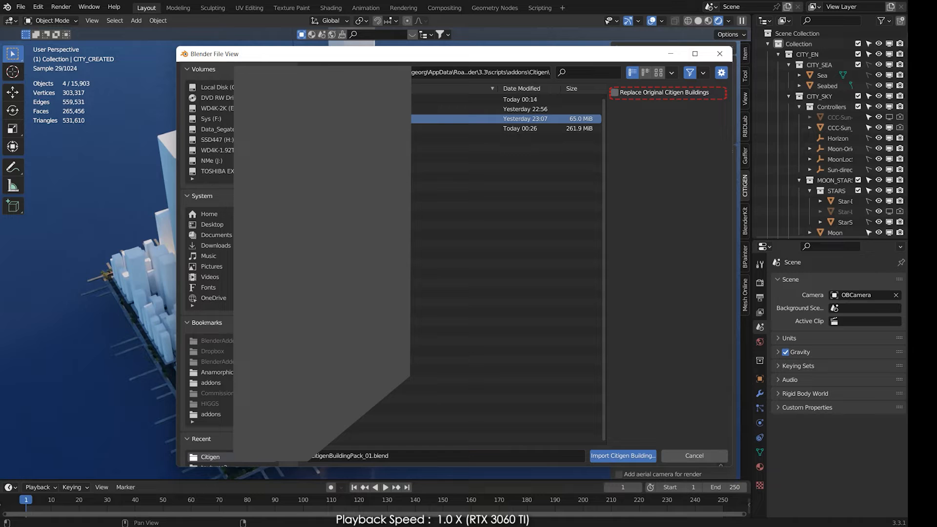
click(616, 92)
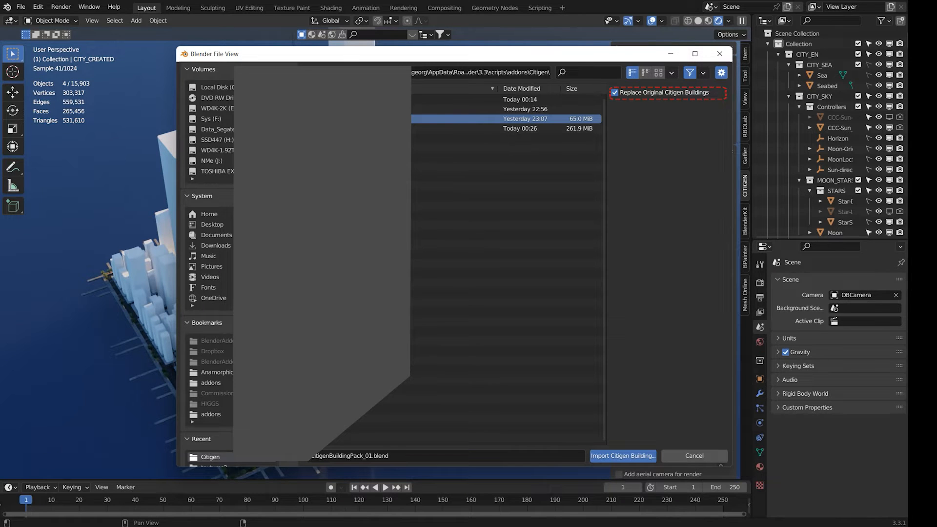
click(622, 456)
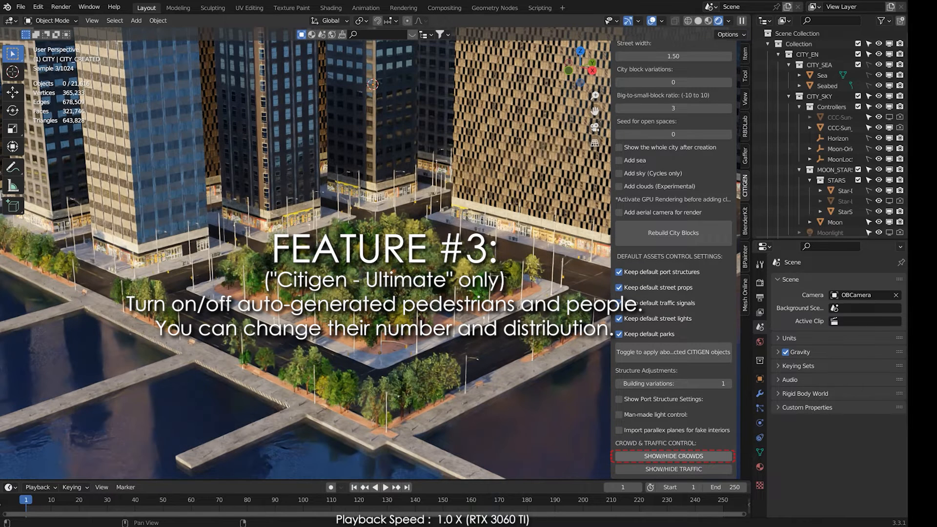
- Show the auto-generated pedestrian crowds on the city streets
click(672, 456)
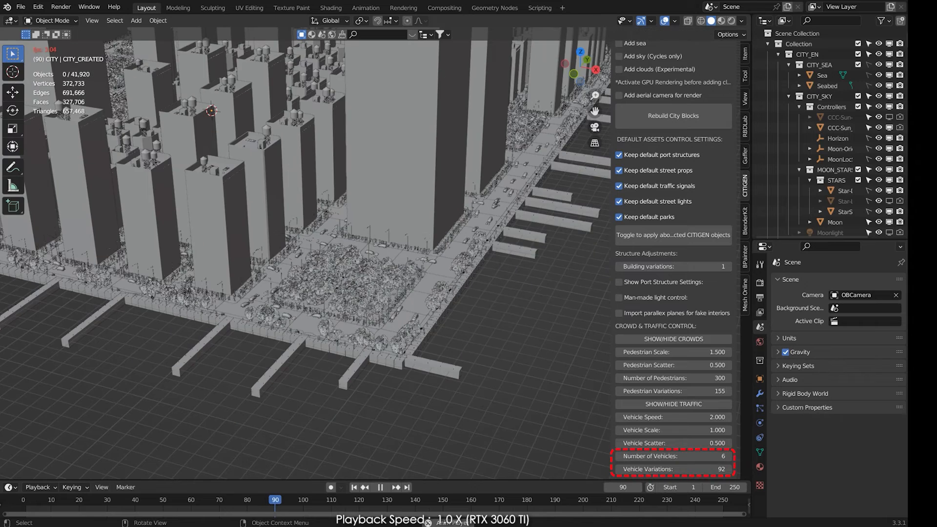
- Set the traffic to 6 vehicles with 92 vehicle variations
click(380, 488)
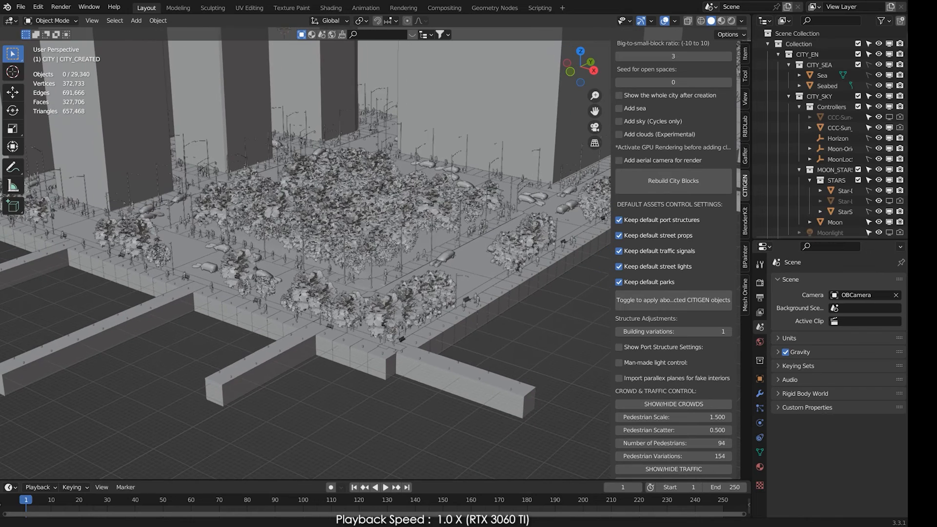
- Play the city animation with the 94-pedestrian crowd moving through the streets
click(385, 487)
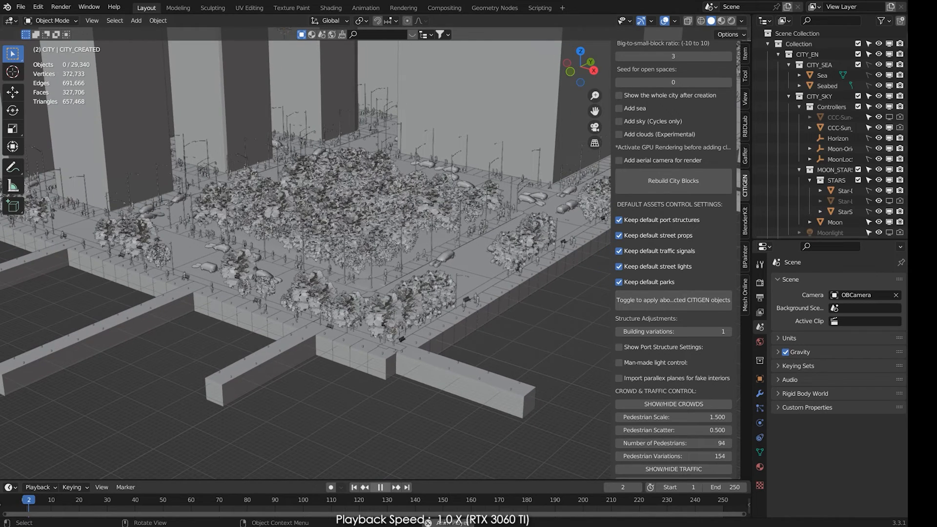